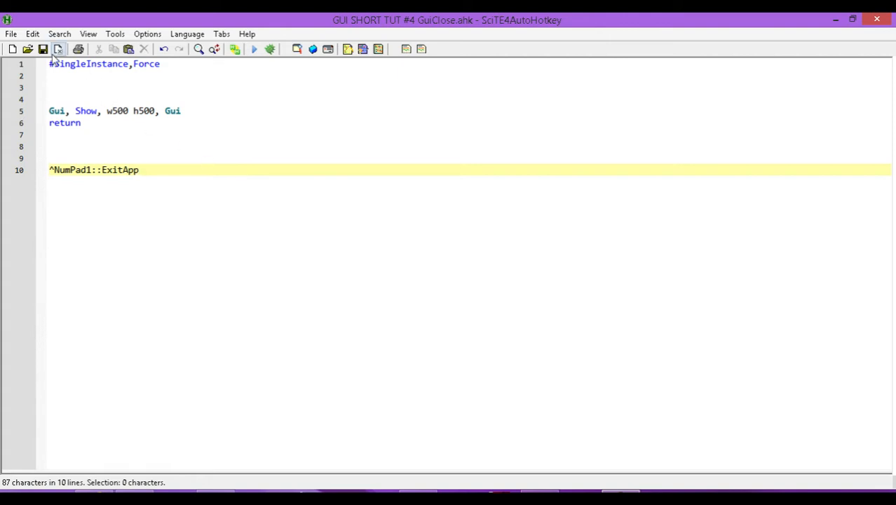
Run the script with the Run toolbar button so the empty 500x500 Gui window appears.
click(254, 48)
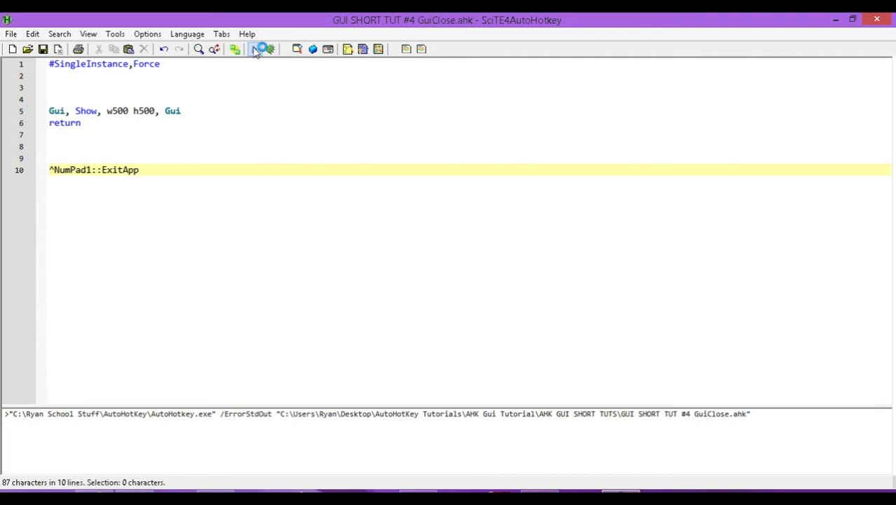
click(254, 49)
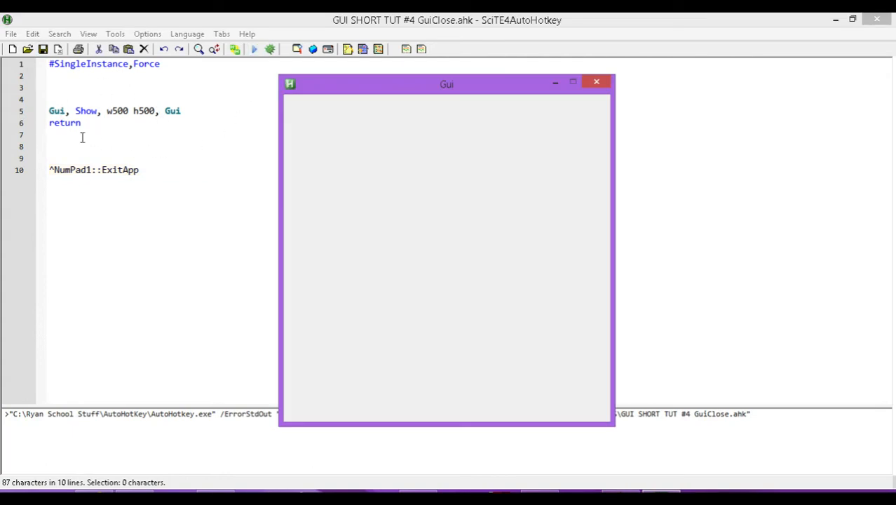
mouse_move(340, 90)
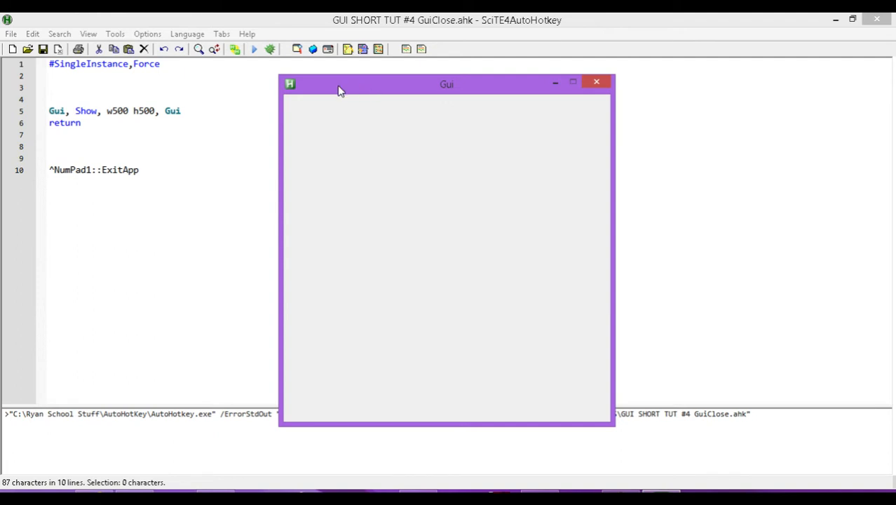
mouse_move(370, 135)
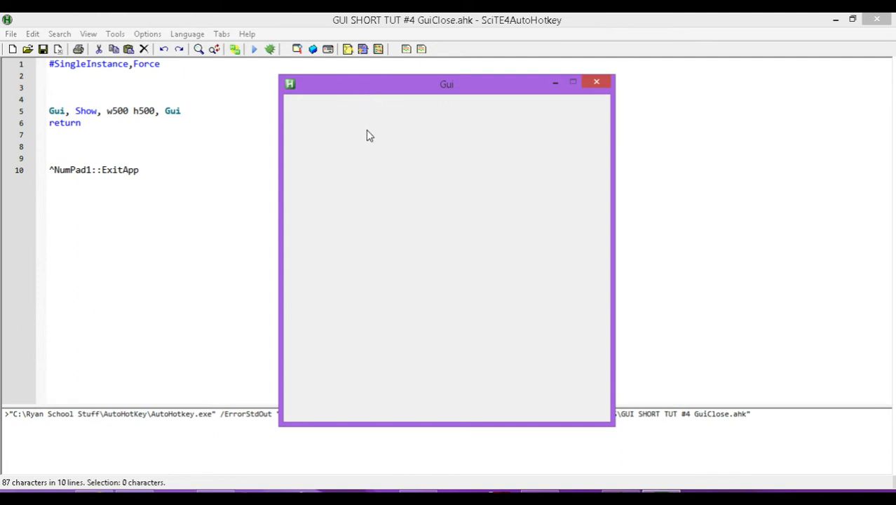
mouse_move(316, 98)
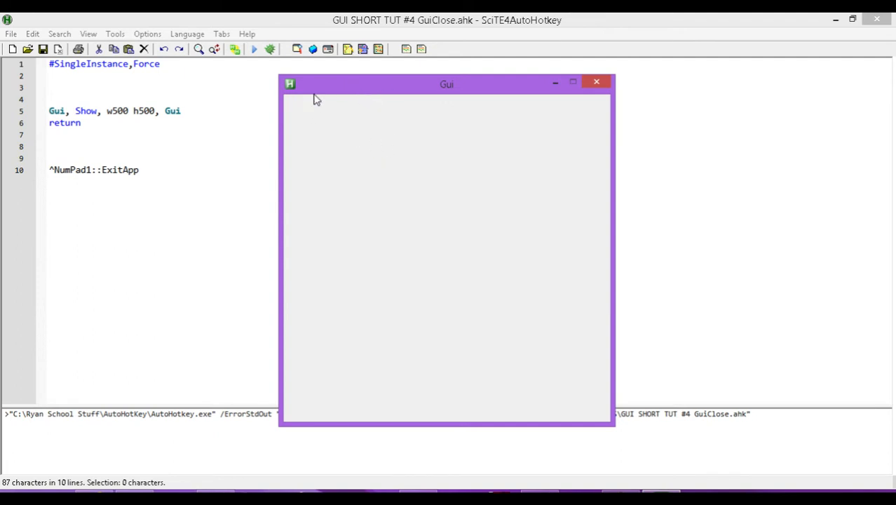
mouse_move(596, 83)
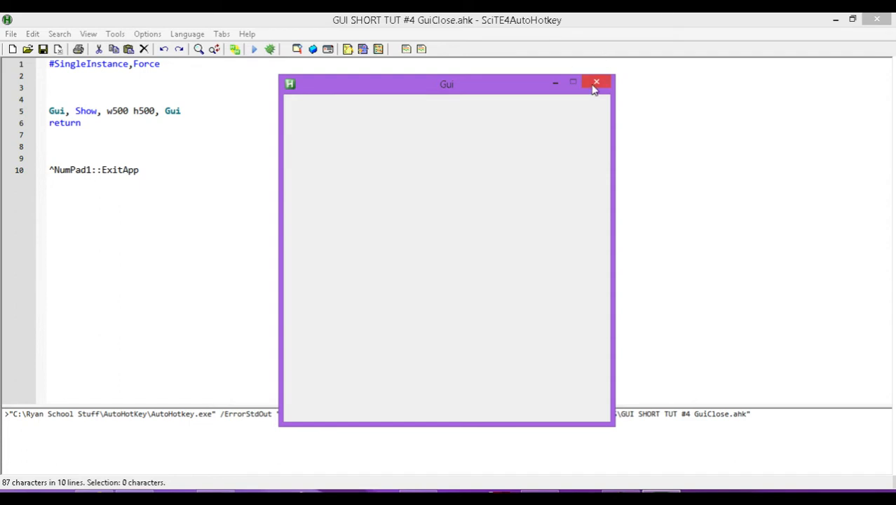
mouse_move(596, 85)
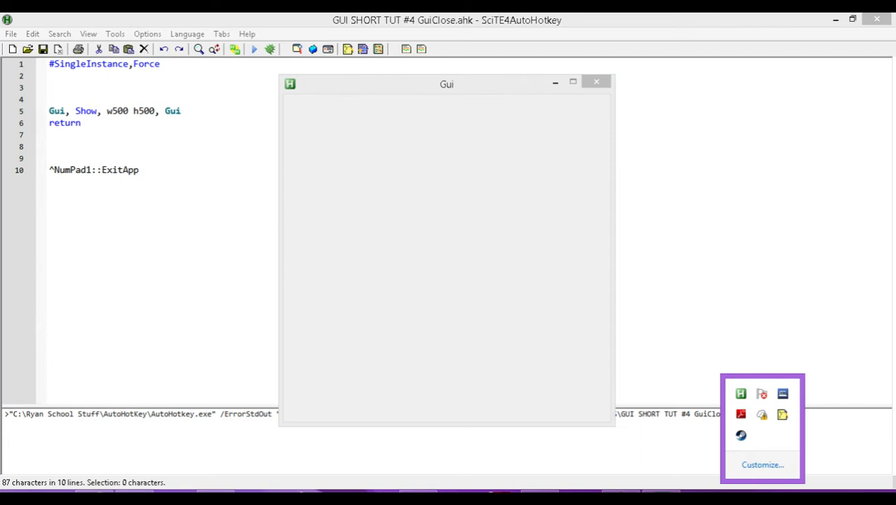
mouse_move(741, 393)
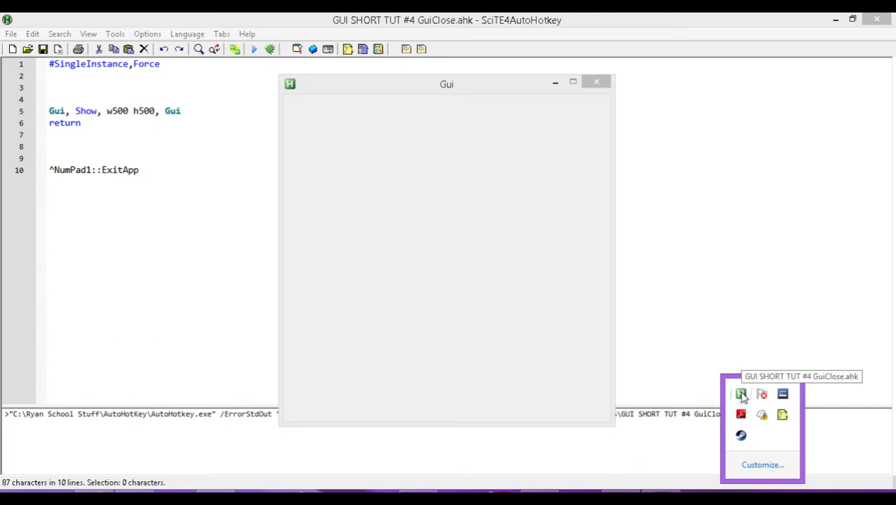
mouse_move(561, 119)
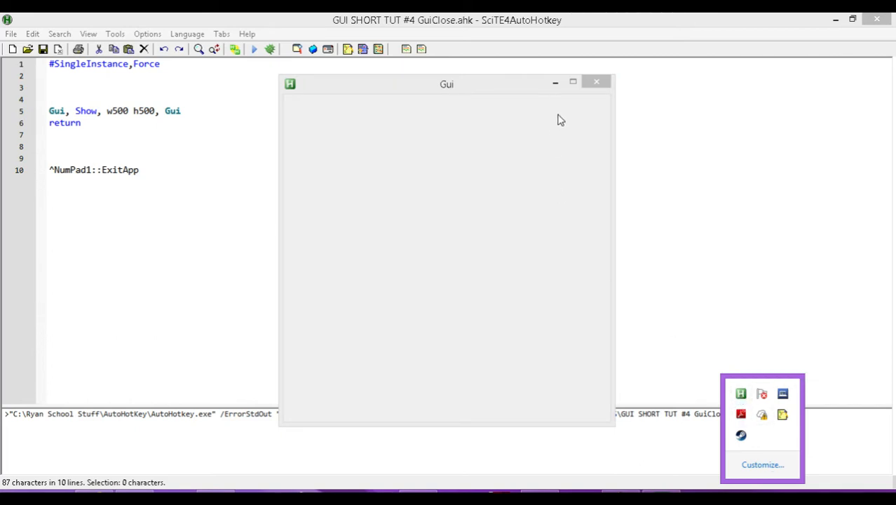
Close the Gui window and exit the running script from its tray icon menu.
click(597, 81)
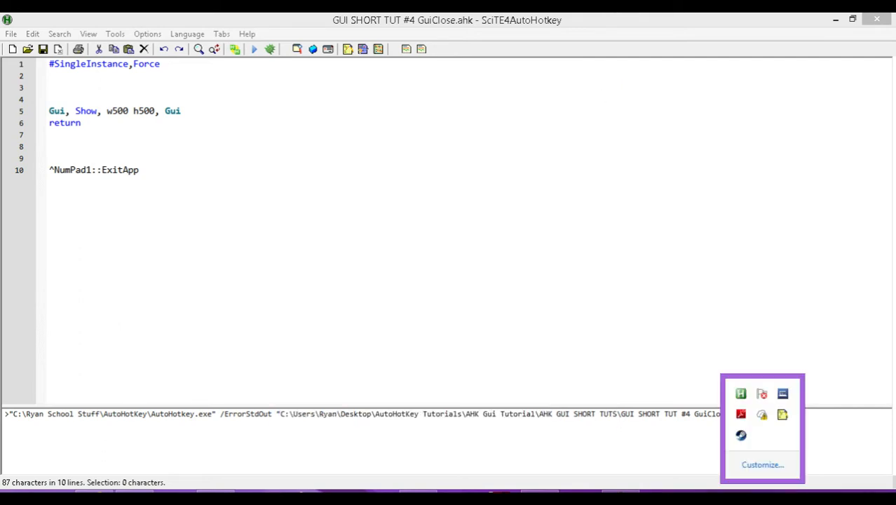
mouse_move(655, 364)
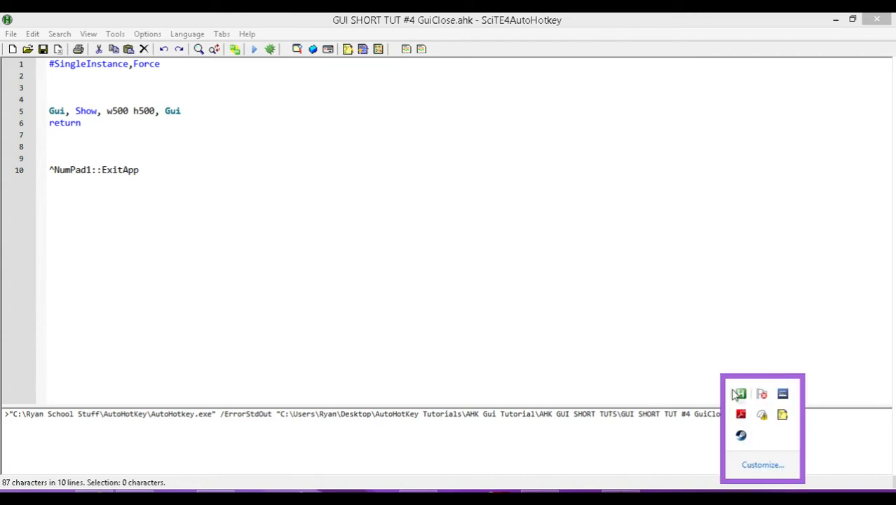
mouse_move(741, 394)
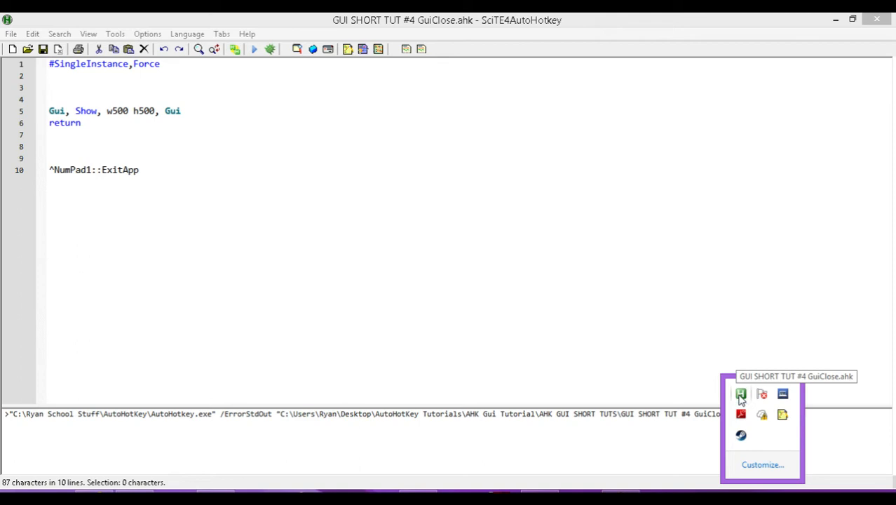
right_click(740, 392)
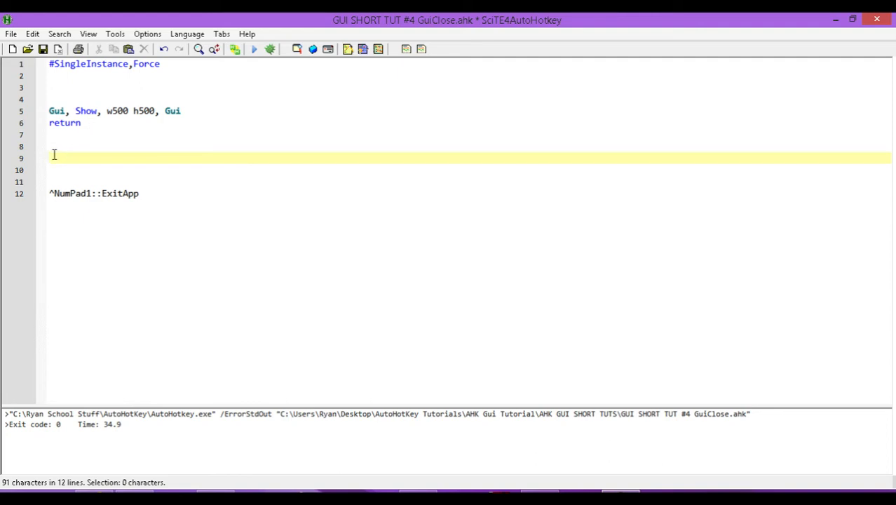
Add a GuiClose: label followed by the start of a Msgbox command.
text(Gui)
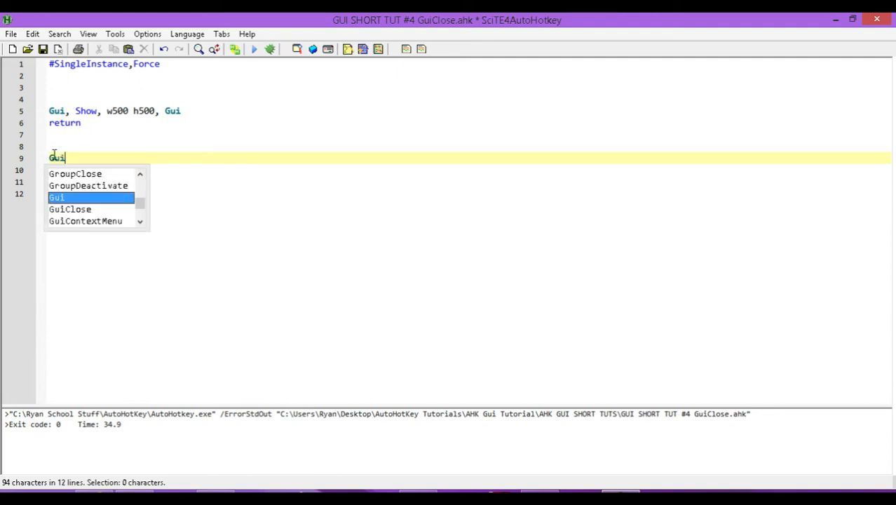
text(Close:)
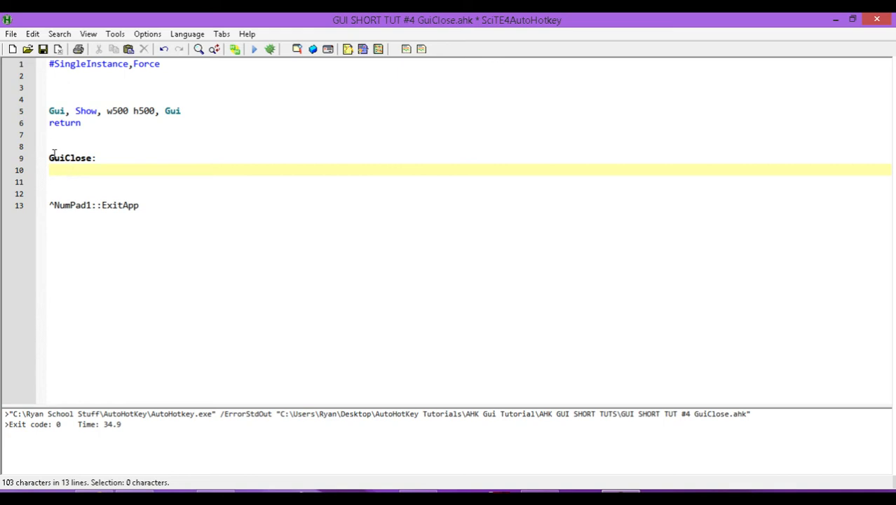
text(E)
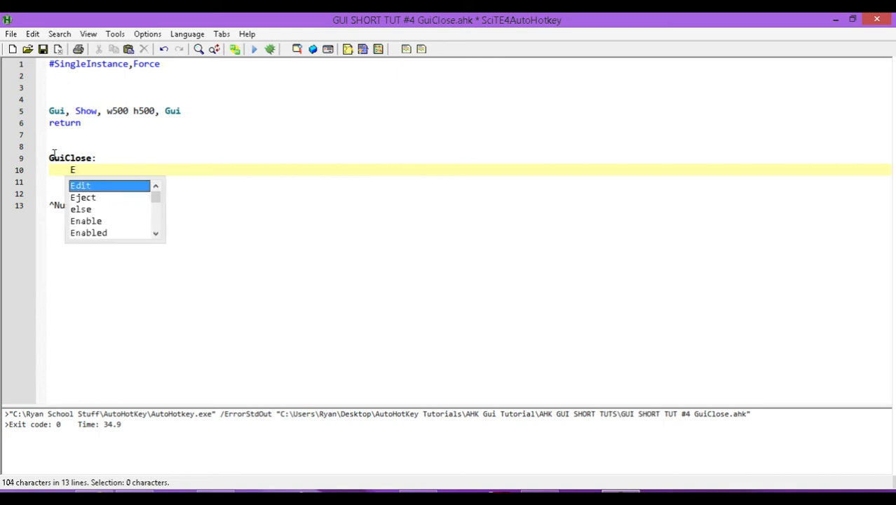
text(M)
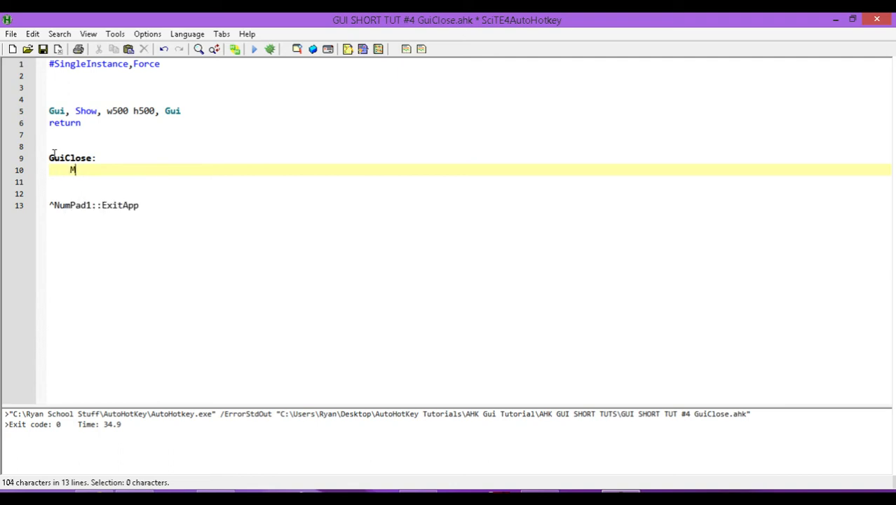
text(sgbo)
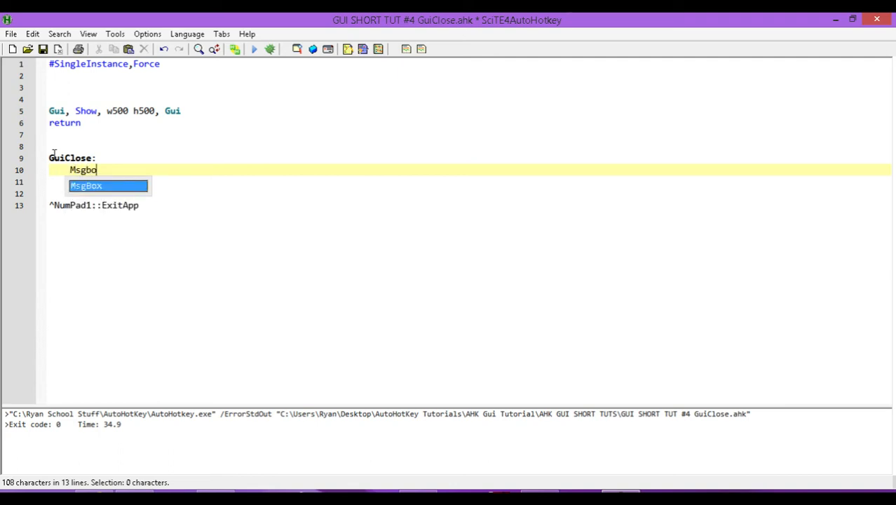
text(x,)
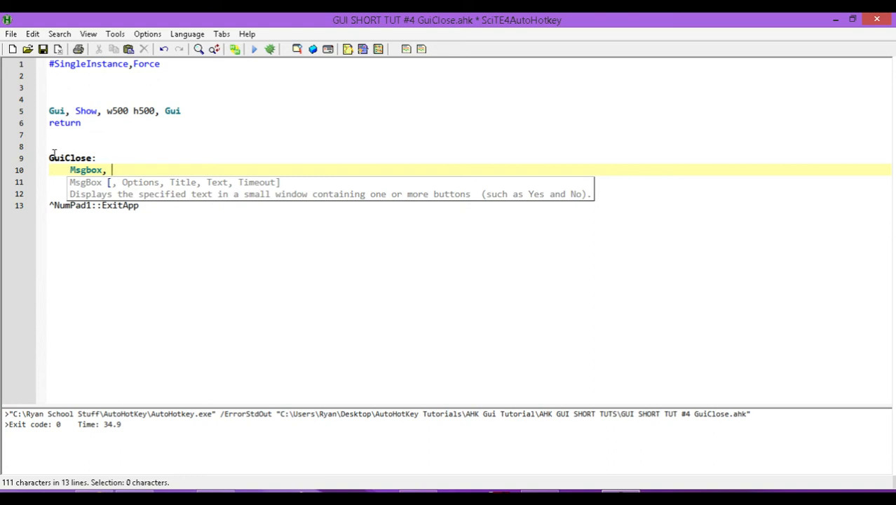
Finish the line as 'Msgbox, thats strange!' and add return on the next line.
text(thats strage)
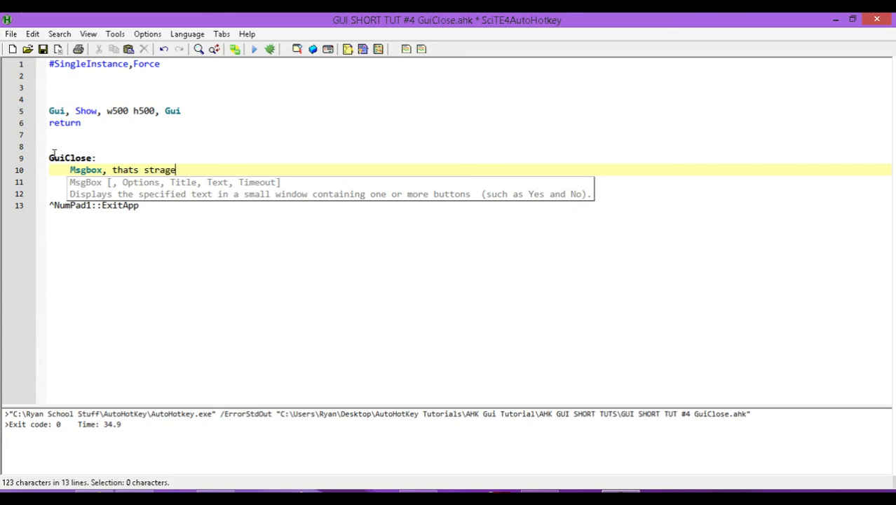
key(Backspace)
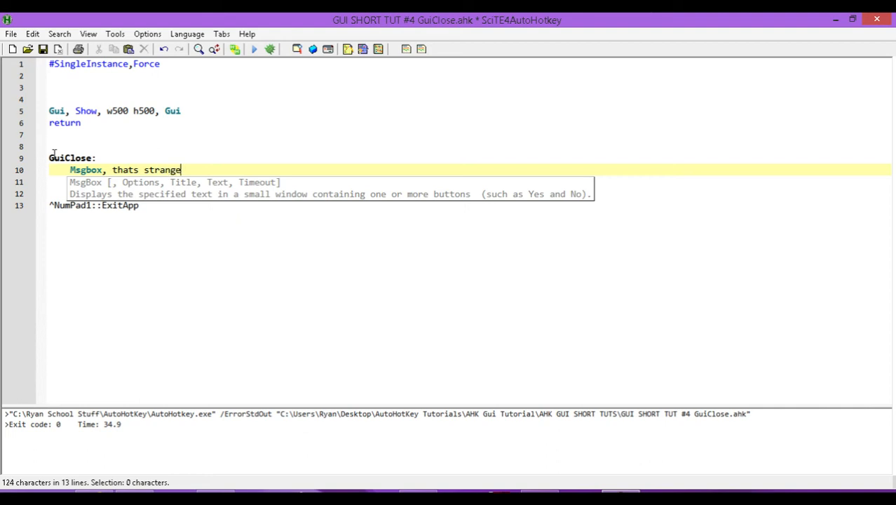
text(!)
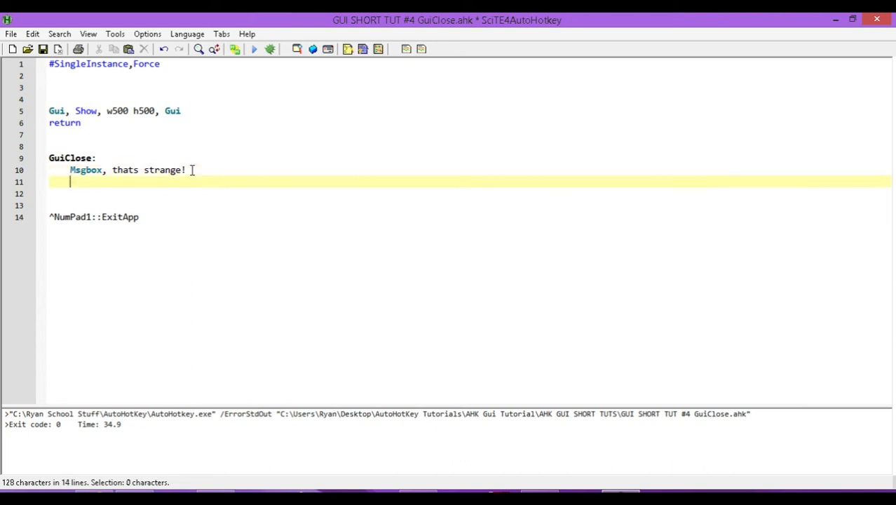
text(return)
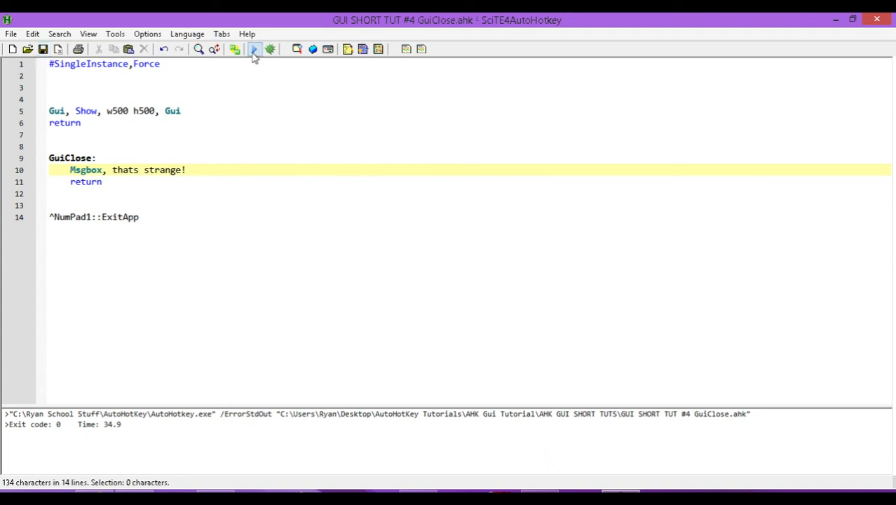
click(254, 50)
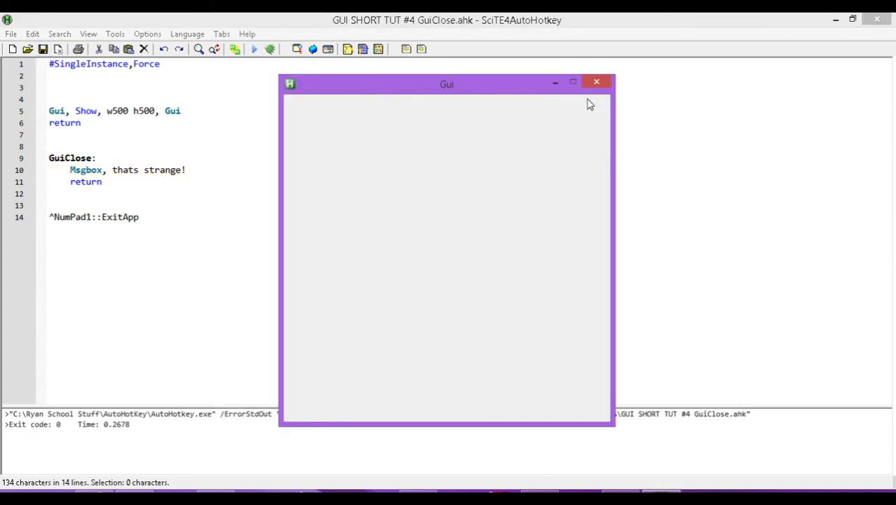
mouse_move(639, 83)
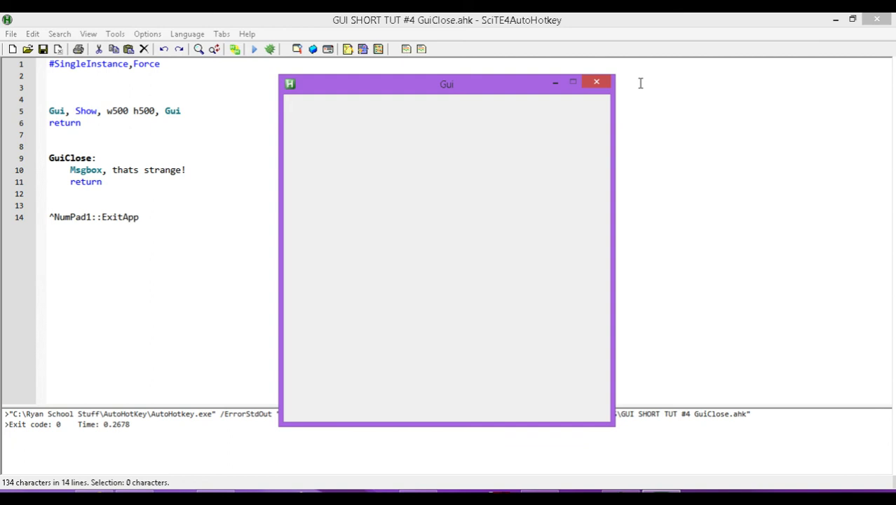
click(596, 82)
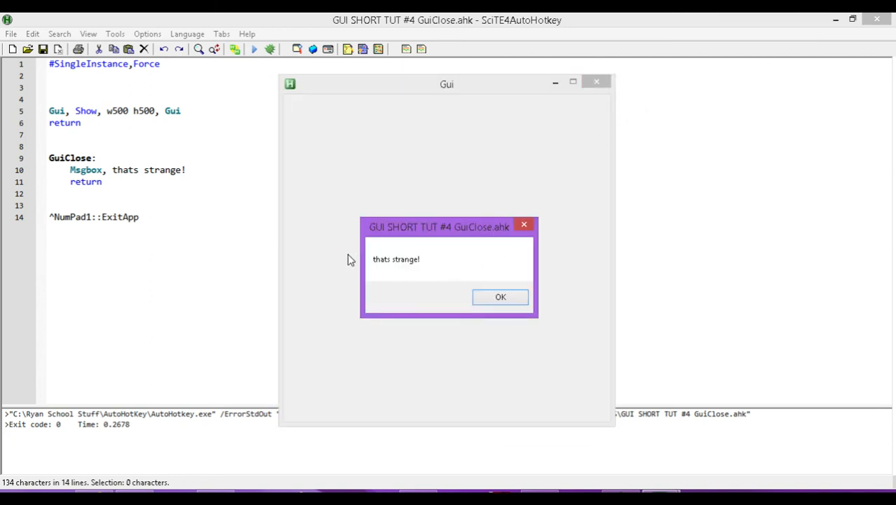
mouse_move(501, 298)
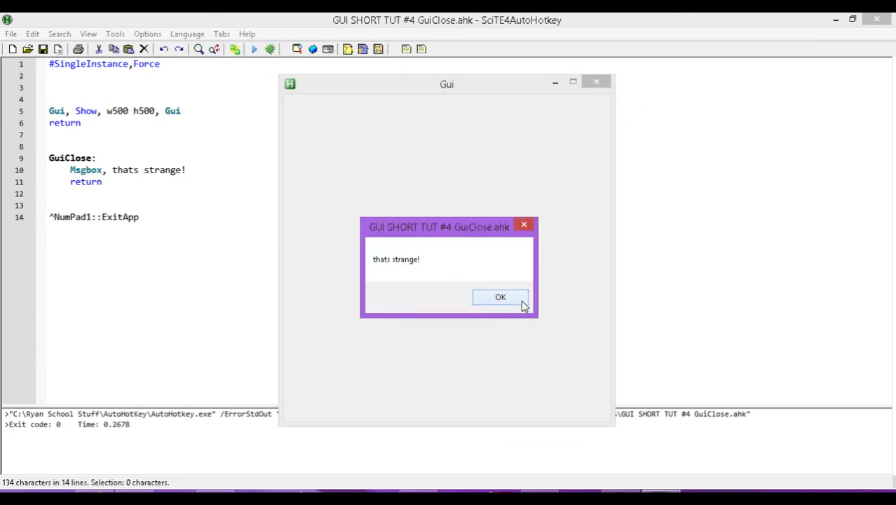
click(499, 297)
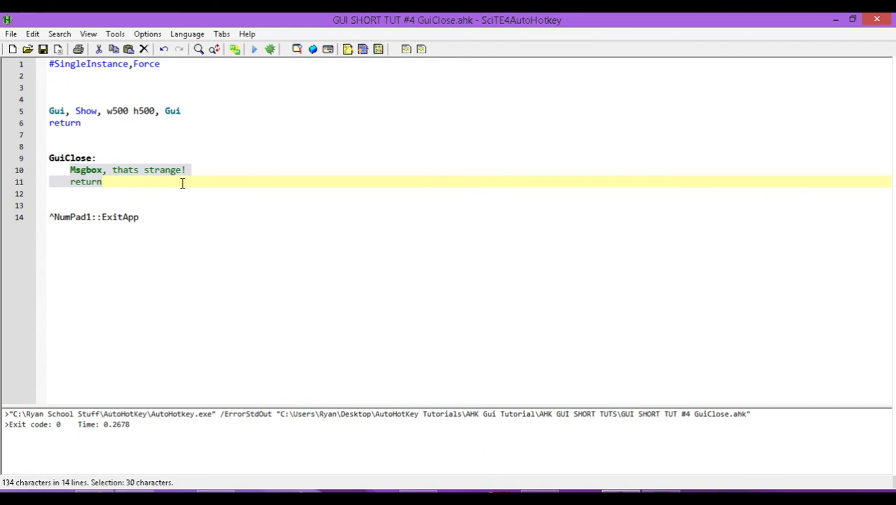
Replace the message box under GuiClose with ExitApp and save the script.
text(Exi)
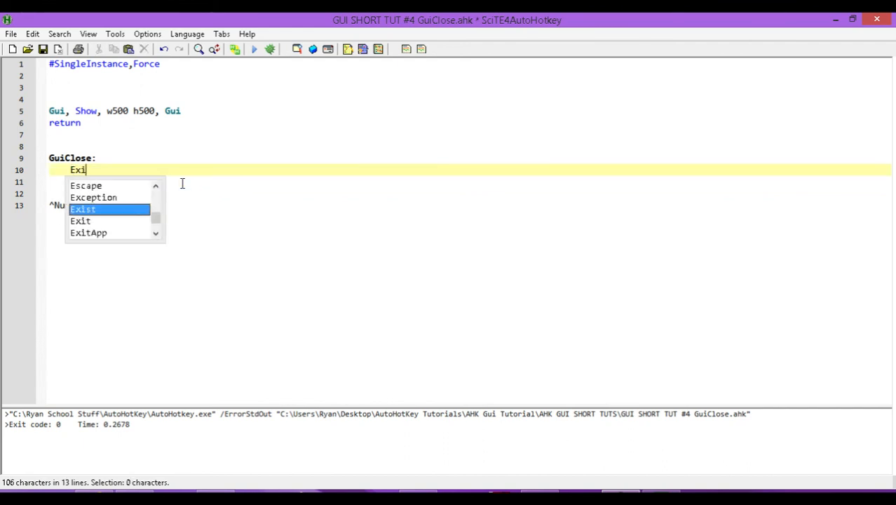
text(tAppp)
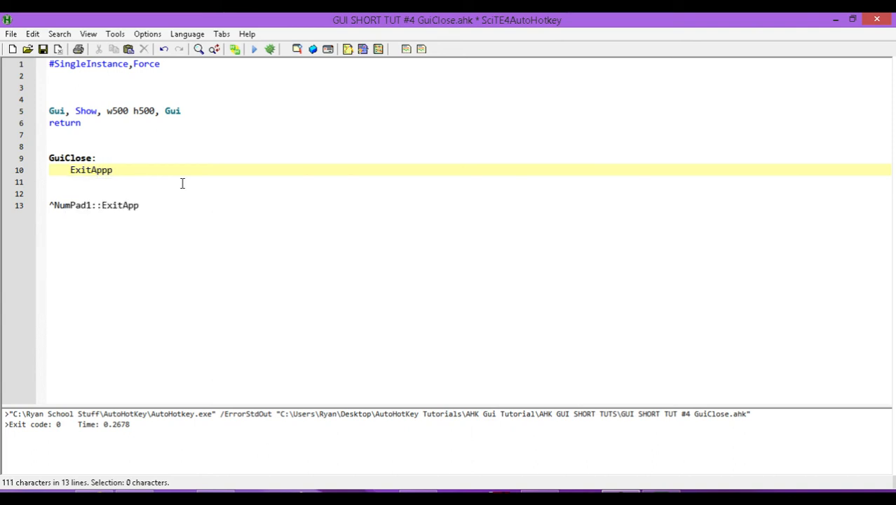
key(Backspace)
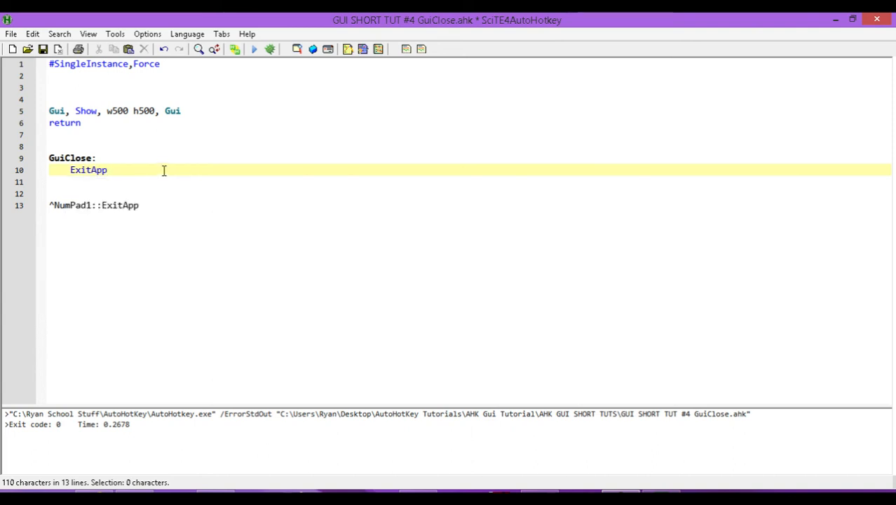
click(42, 48)
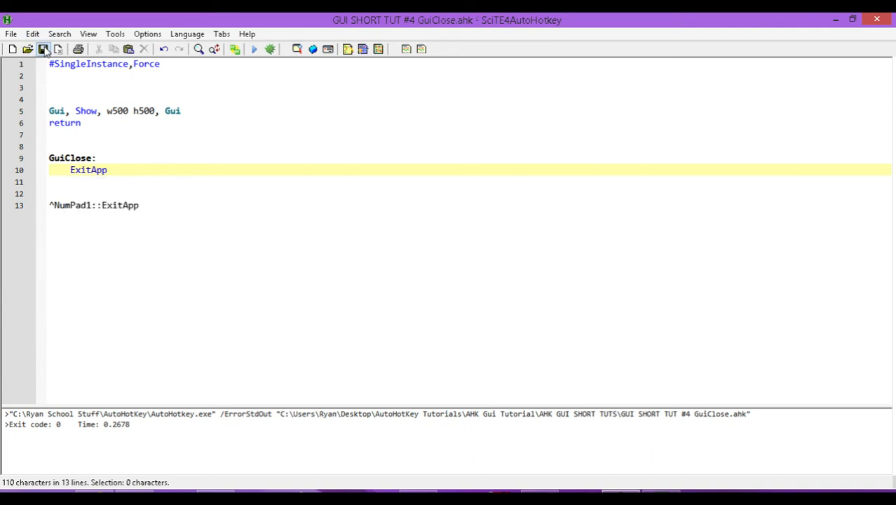
click(42, 49)
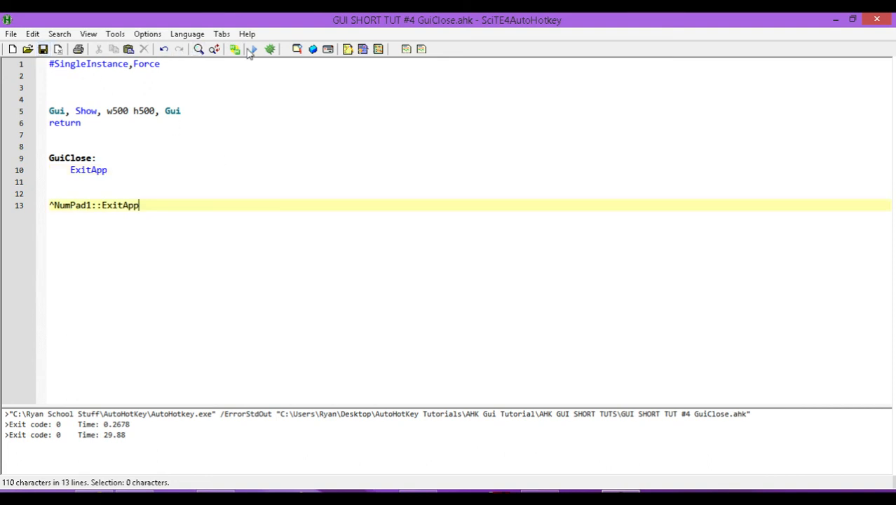
click(252, 50)
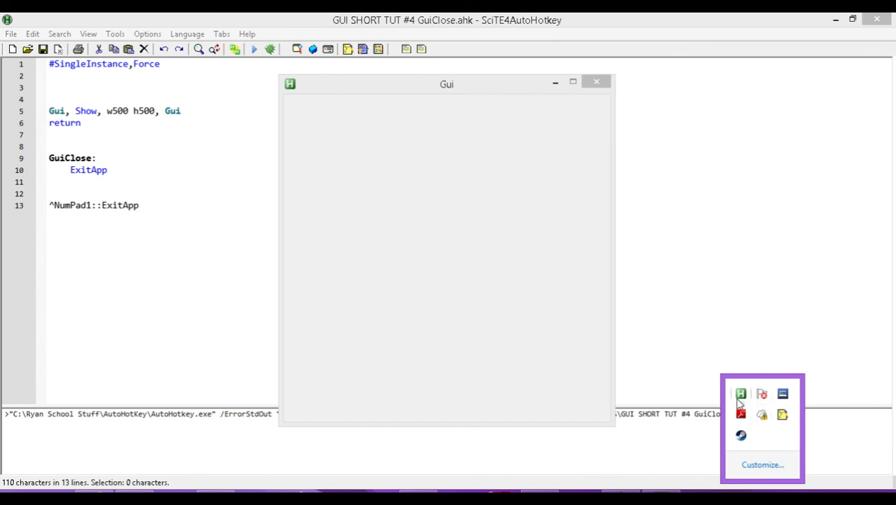
mouse_move(756, 399)
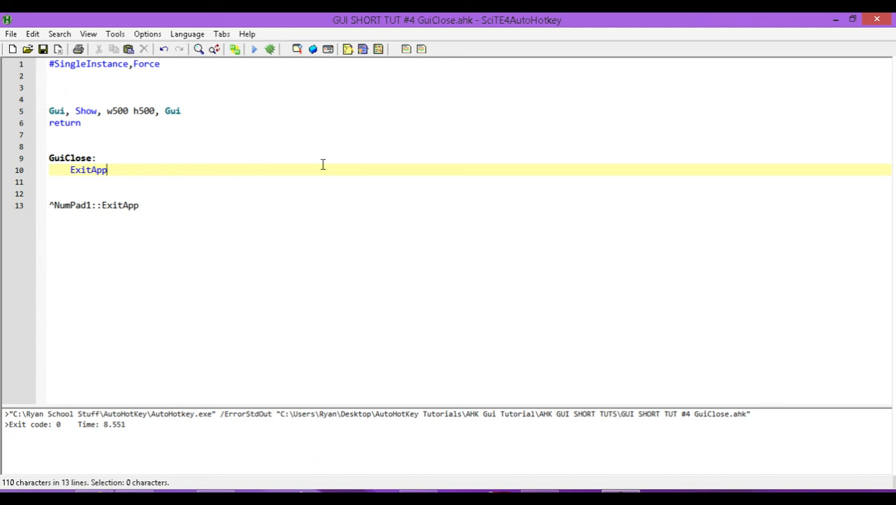
mouse_move(698, 368)
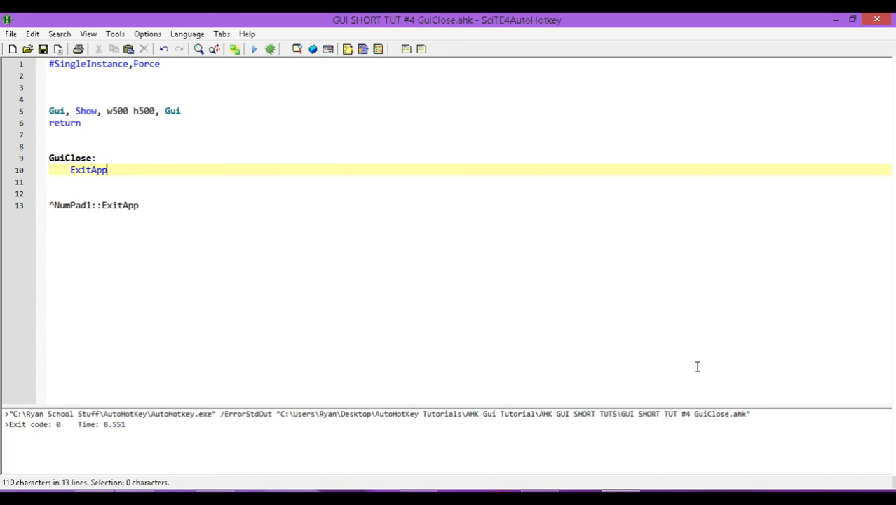